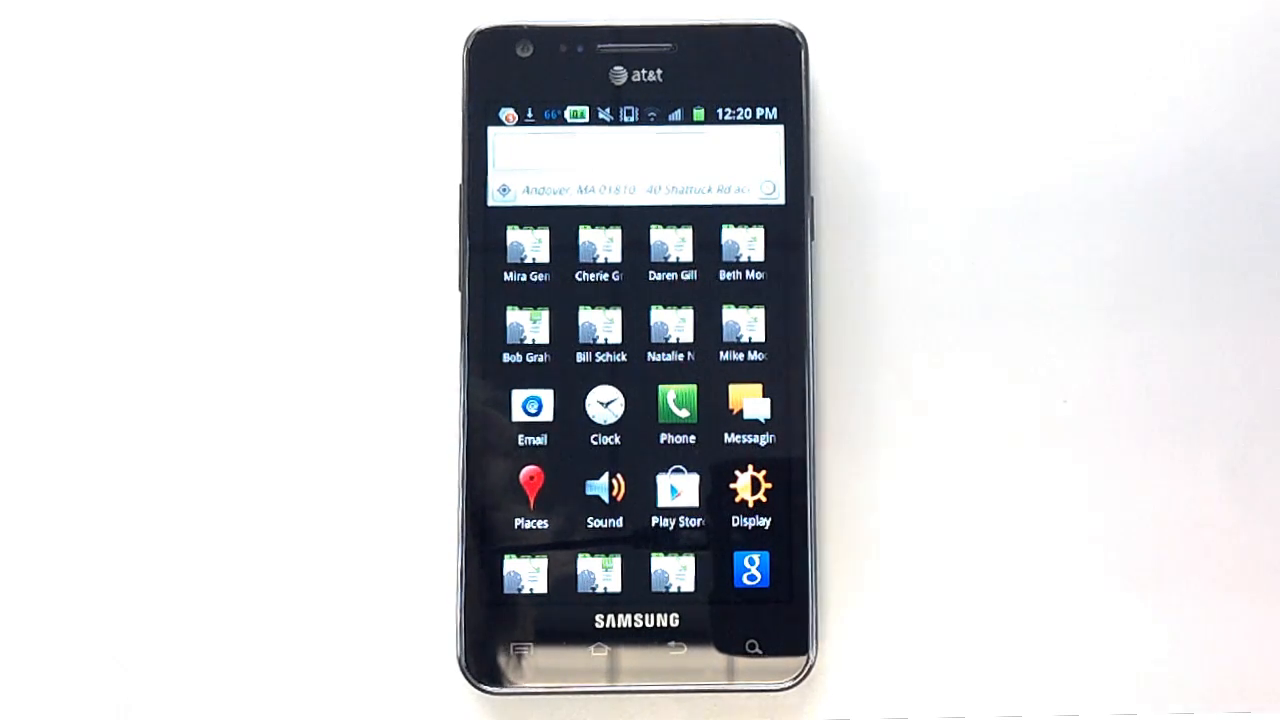
Search 'bl' to reach the Bluetooth state setting, then search 'alar' and clear the query
{"action": "scroll", "scroll_direction": "down", "scroll_amount": 3}
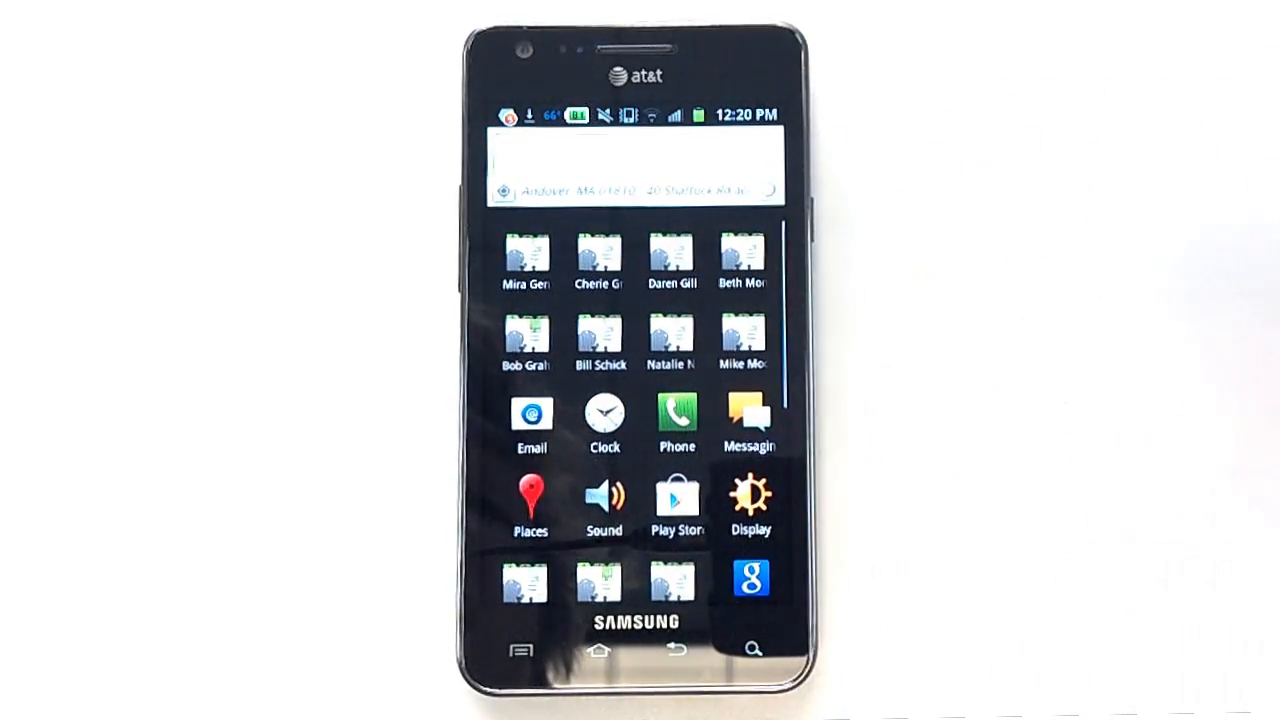
{"action": "left_click", "coordinate": [636, 152]}
{"action": "type", "text": "b"}
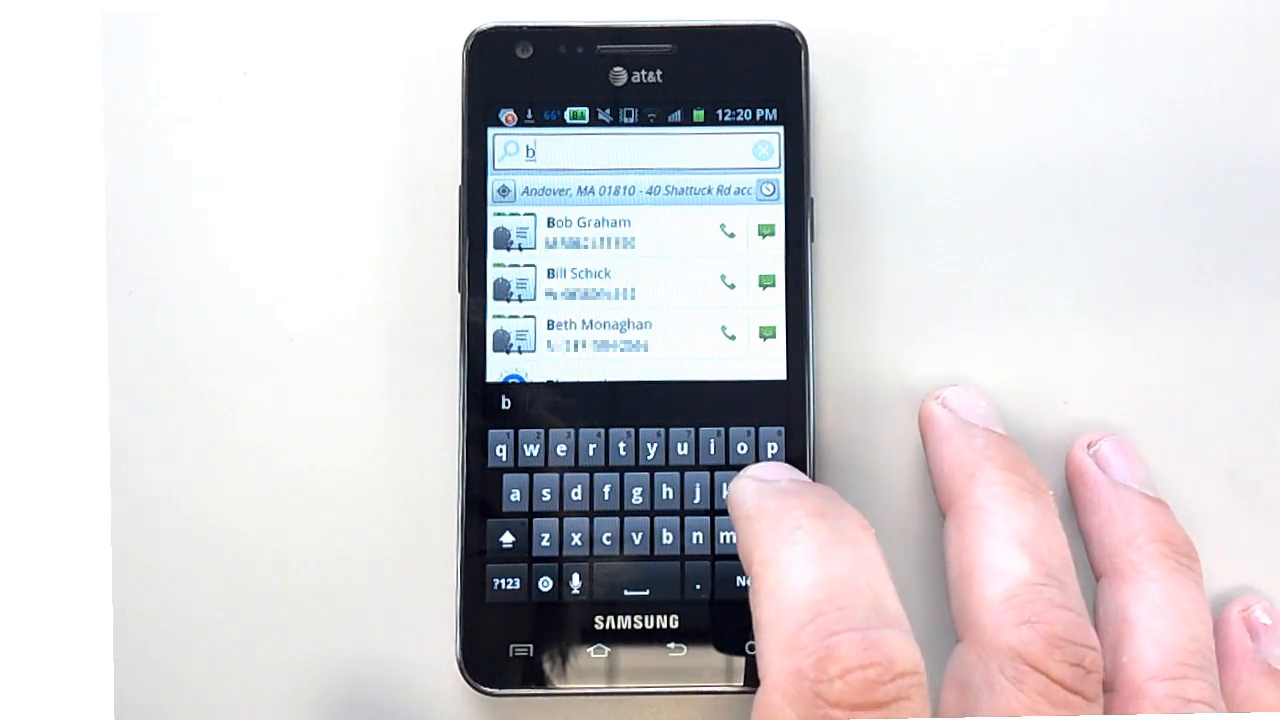
{"action": "type", "text": "l"}
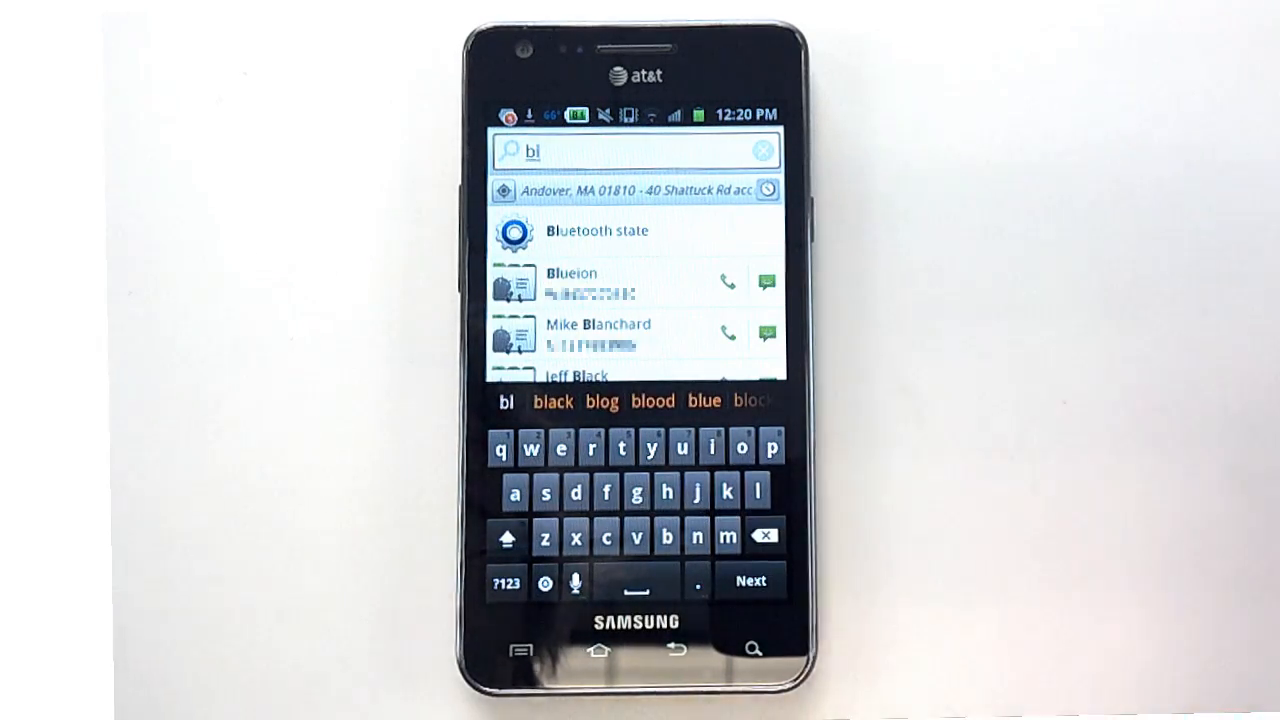
{"action": "left_click", "coordinate": [596, 230]}
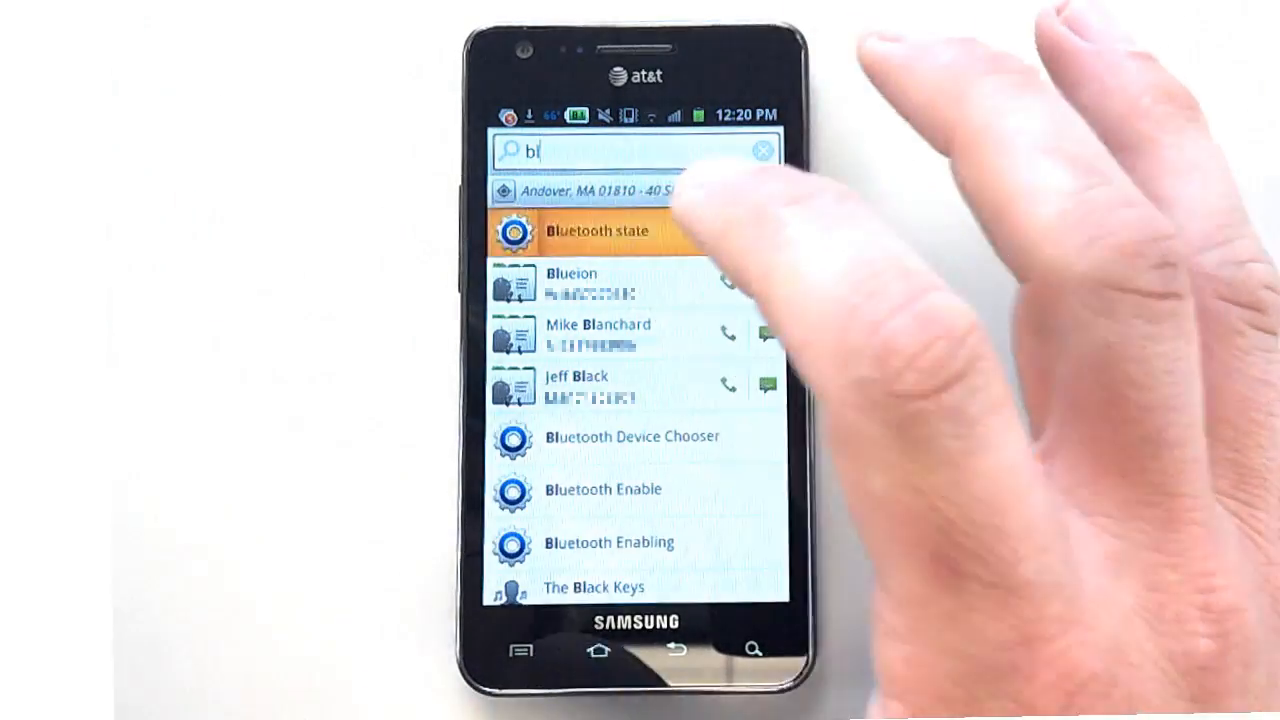
{"action": "left_click", "coordinate": [596, 232]}
{"action": "type", "text": "alar"}
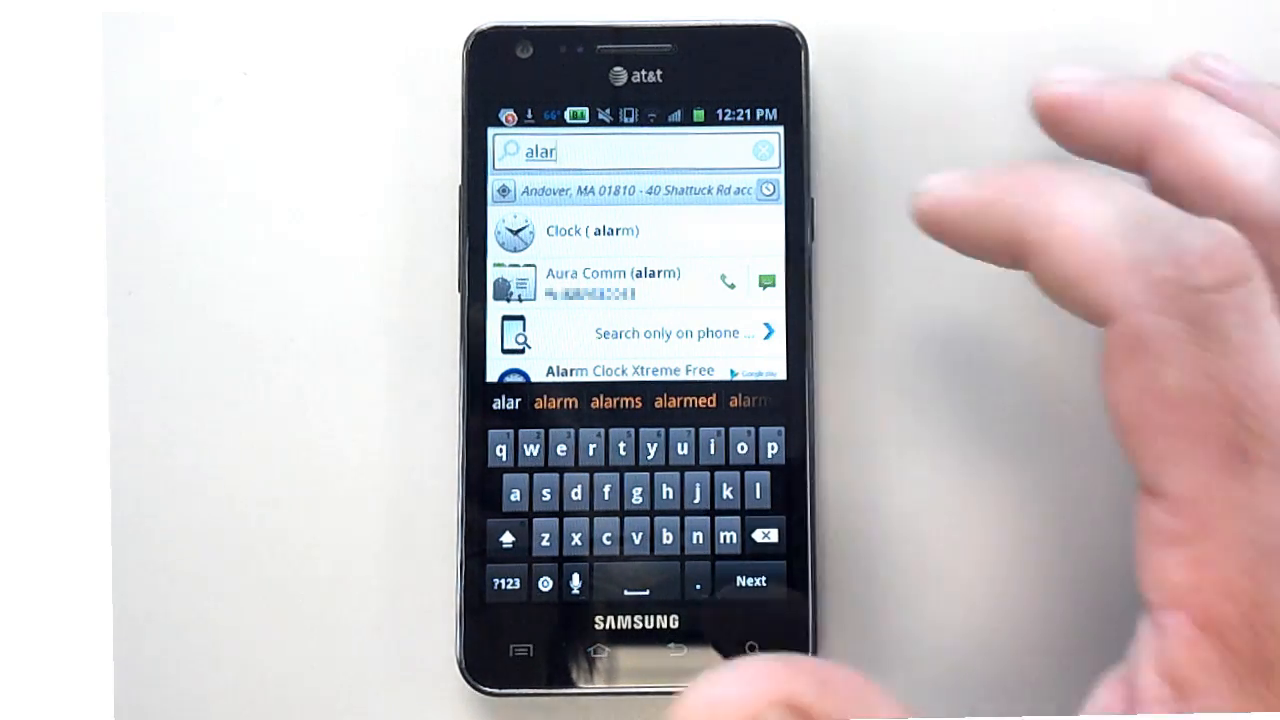
{"action": "left_click", "coordinate": [568, 232]}
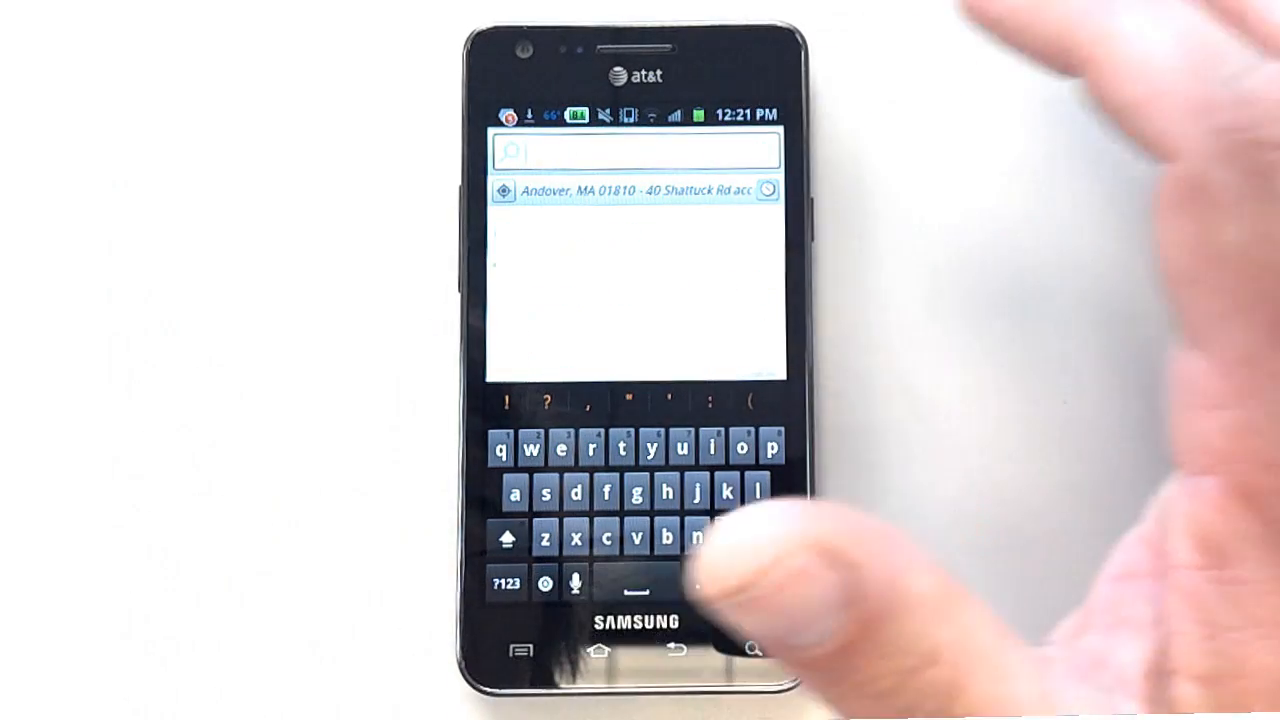
{"action": "left_click", "coordinate": [636, 150]}
{"action": "type", "text": "screen"}
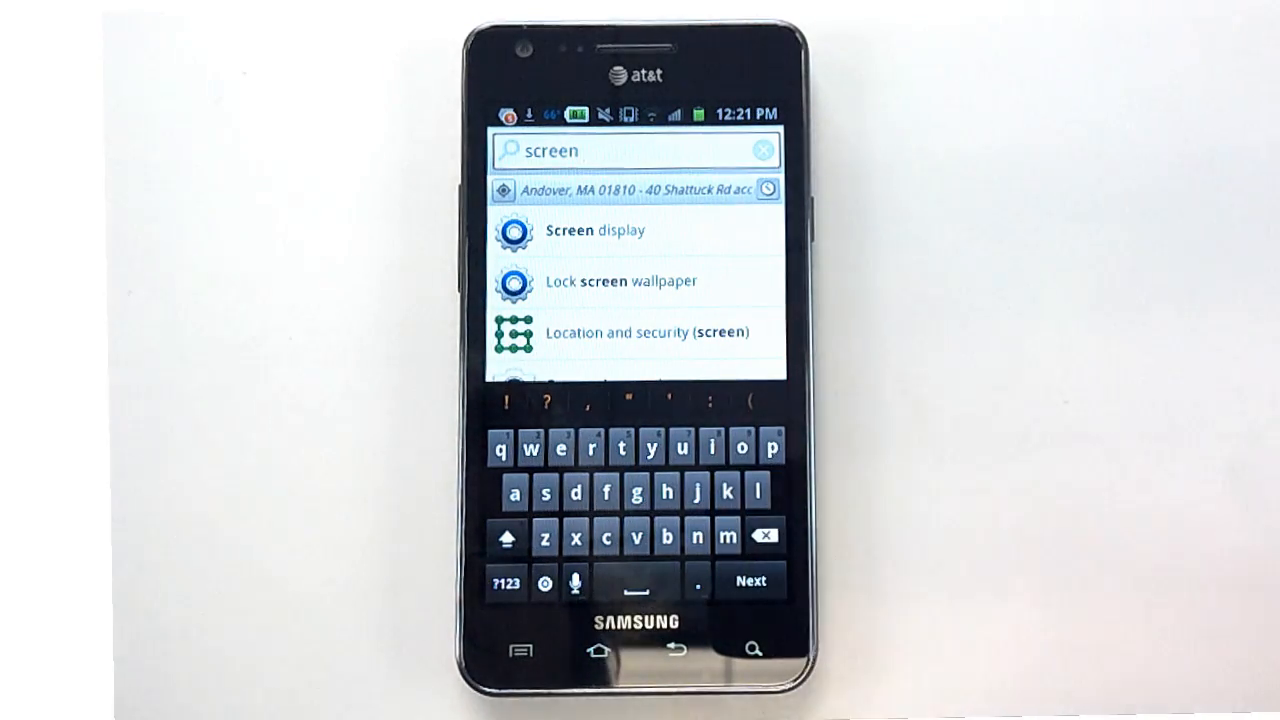
{"action": "type", "text": "l"}
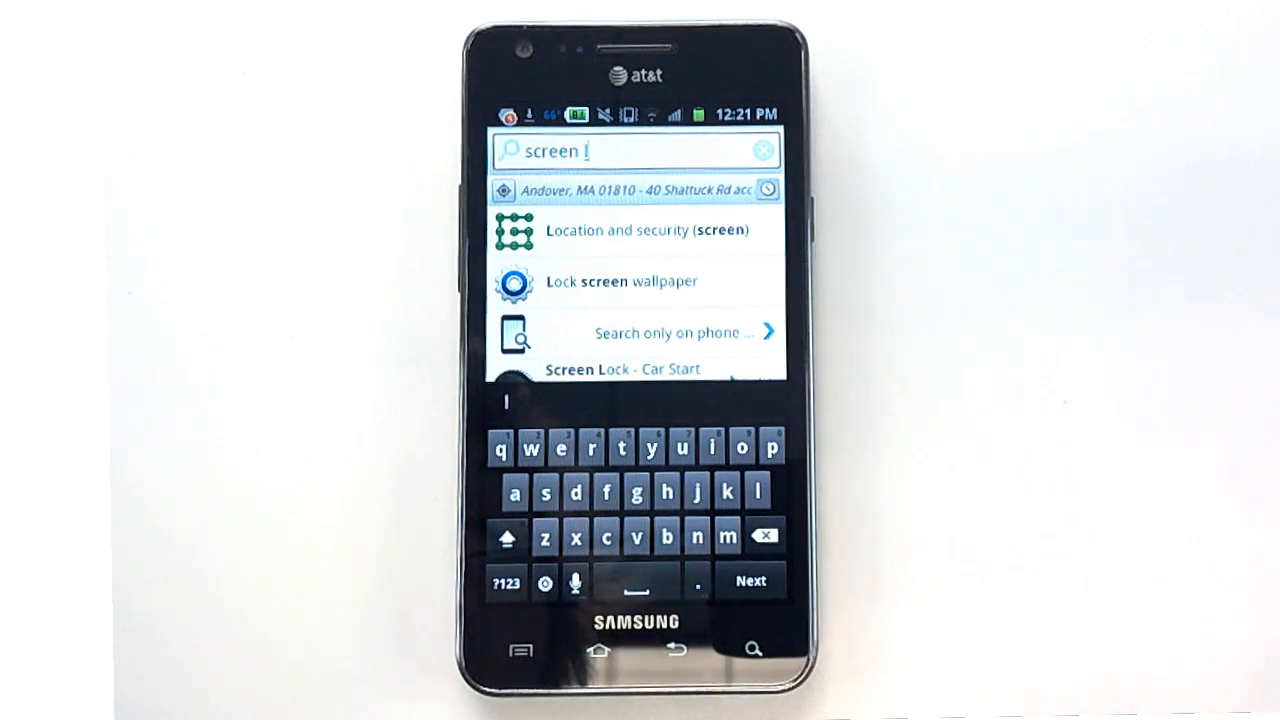
{"action": "left_click", "coordinate": [652, 230]}
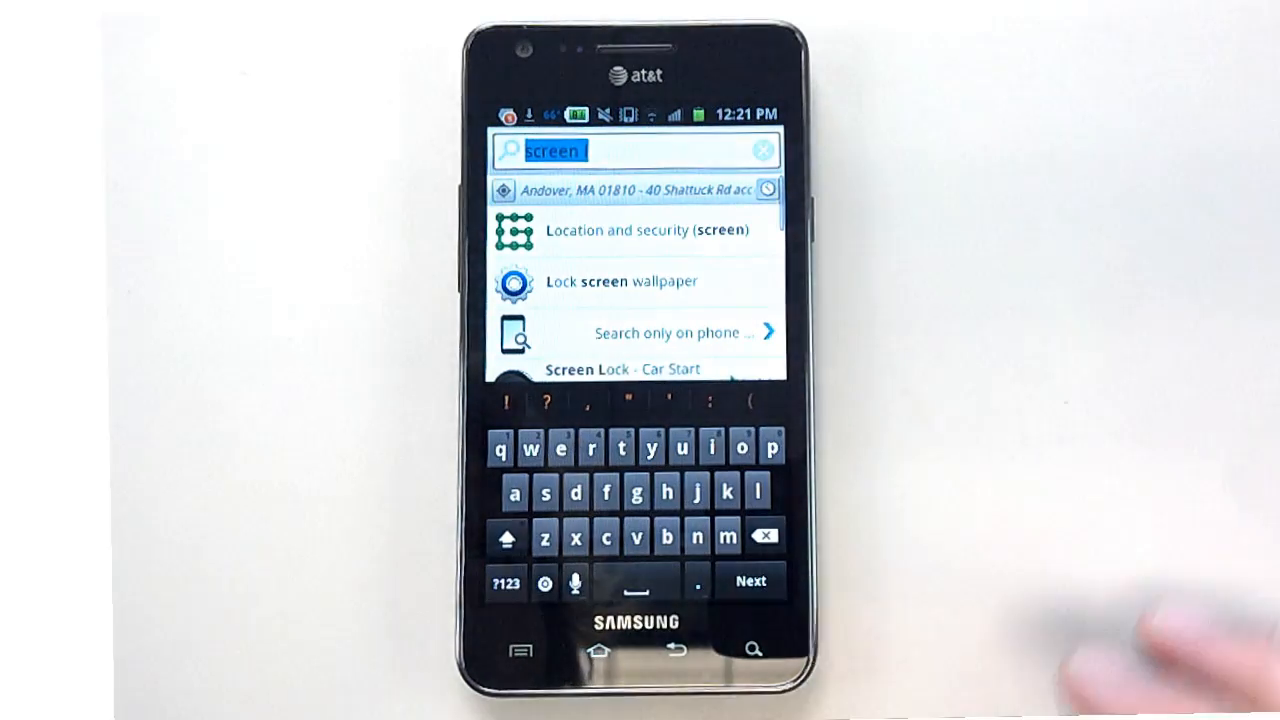
{"action": "left_click", "coordinate": [764, 152]}
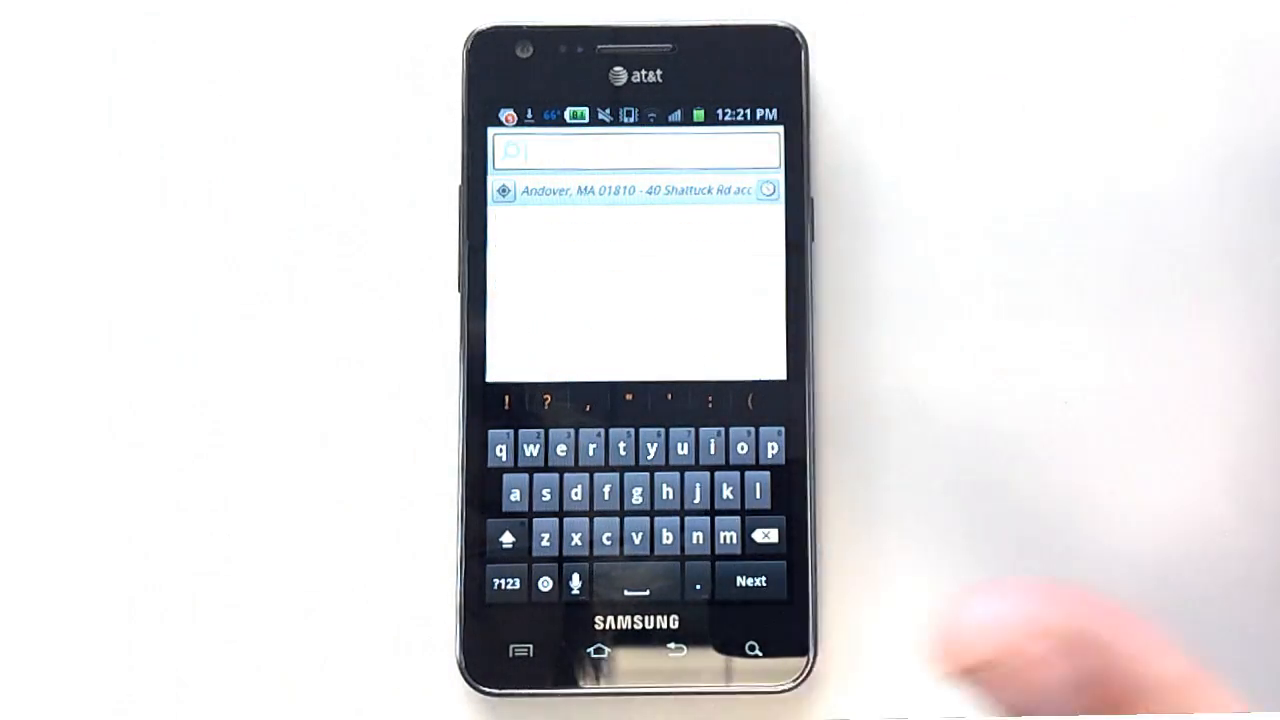
{"action": "left_click", "coordinate": [636, 150]}
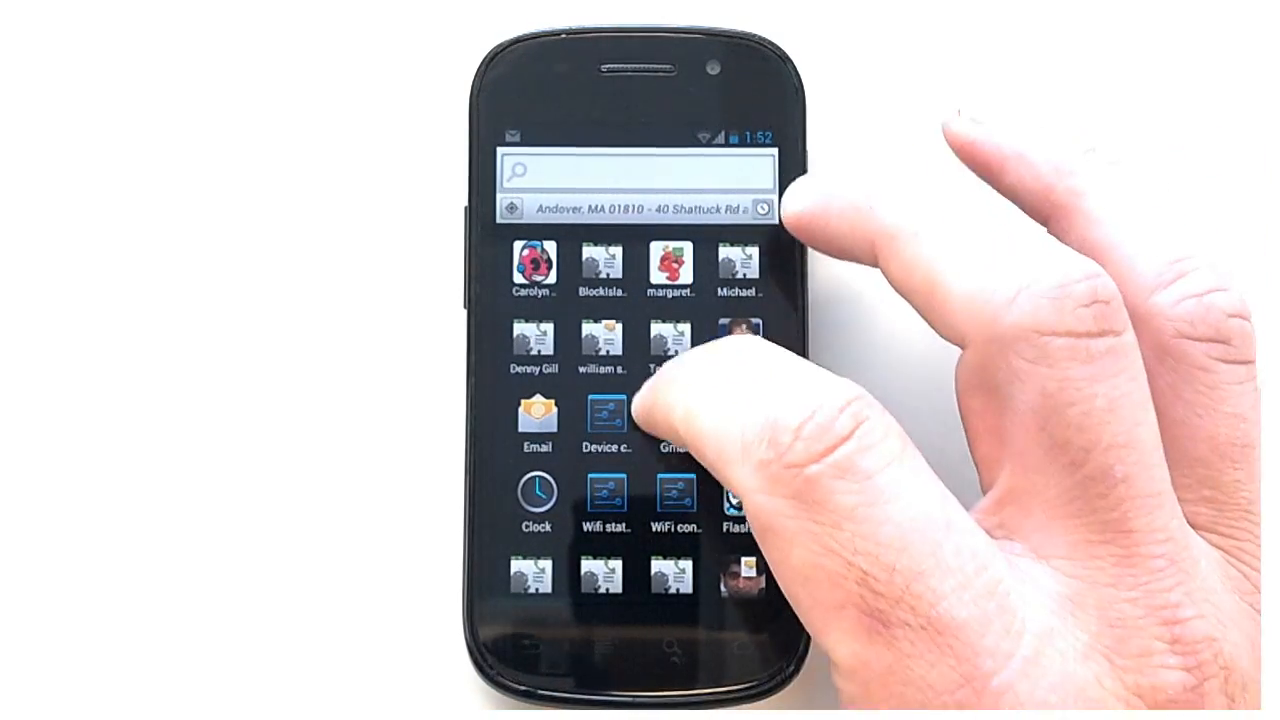
{"action": "scroll", "scroll_direction": "down", "scroll_amount": 3}
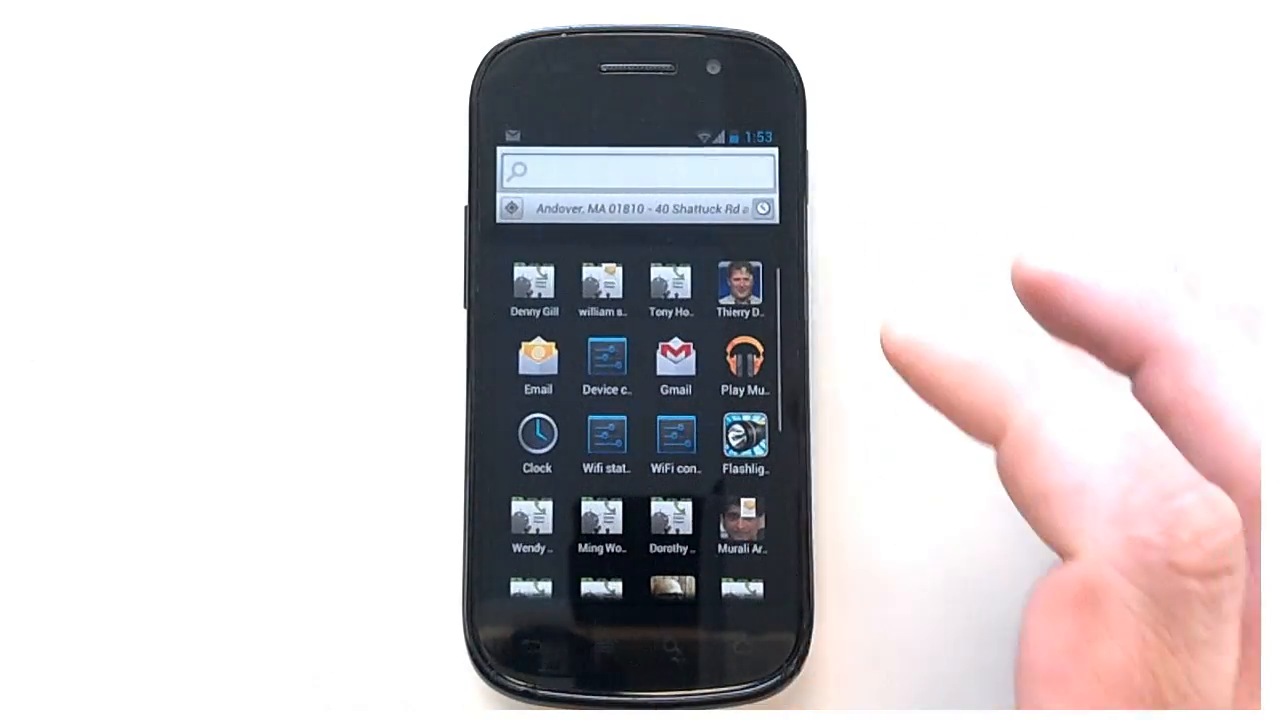
{"action": "mouse_move", "coordinate": [1050, 400]}
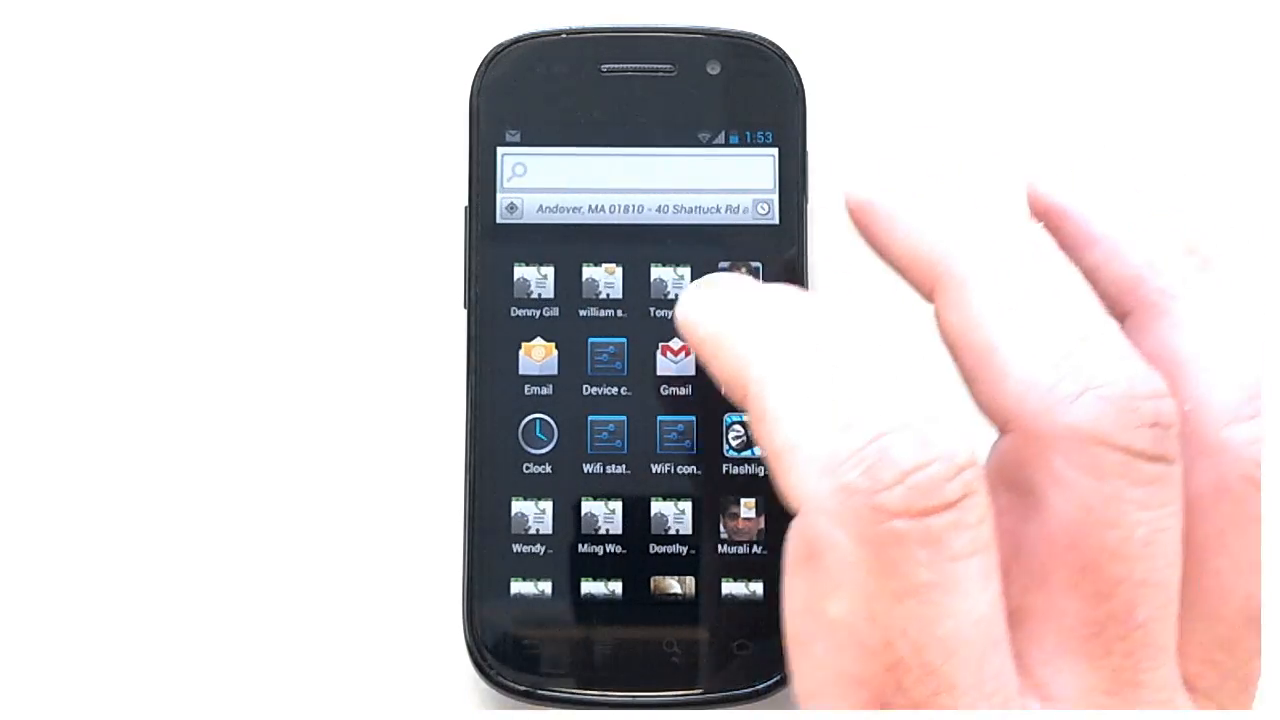
{"action": "scroll", "scroll_direction": "down", "scroll_amount": 3}
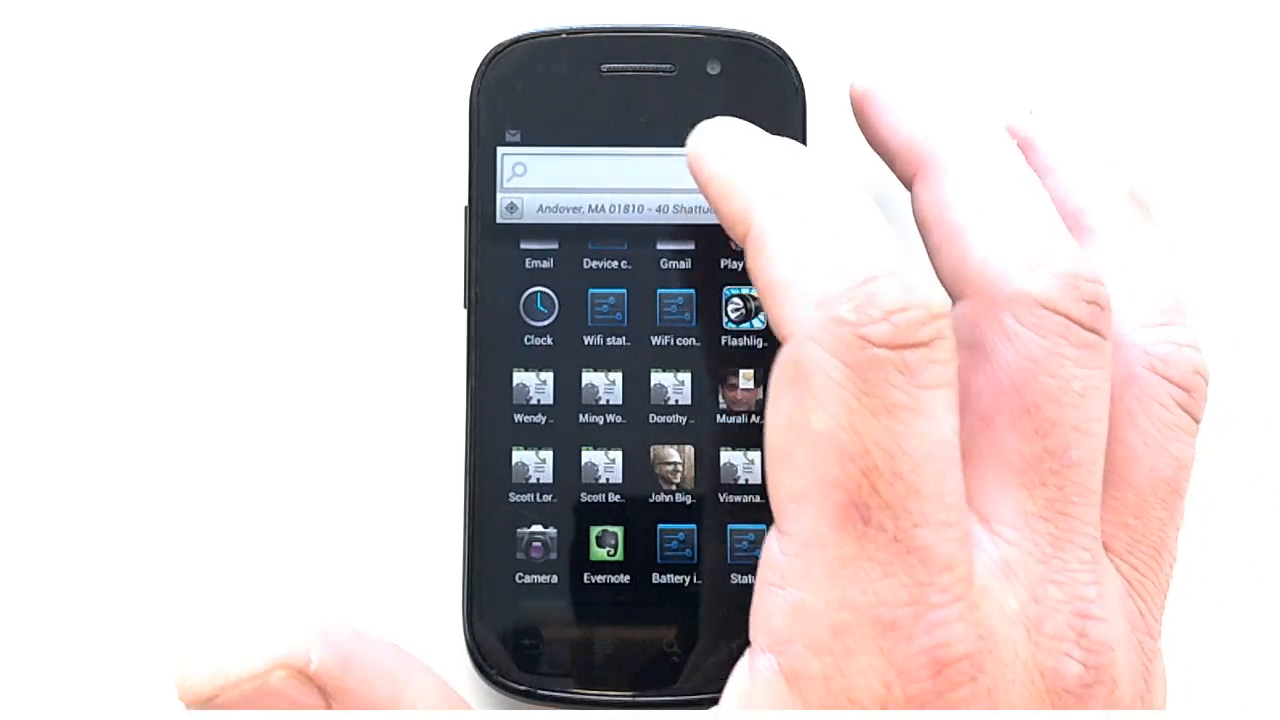
Search 'travel', review the app and Google Play results, then clear the query
{"action": "left_click", "coordinate": [600, 170]}
{"action": "type", "text": "travel"}
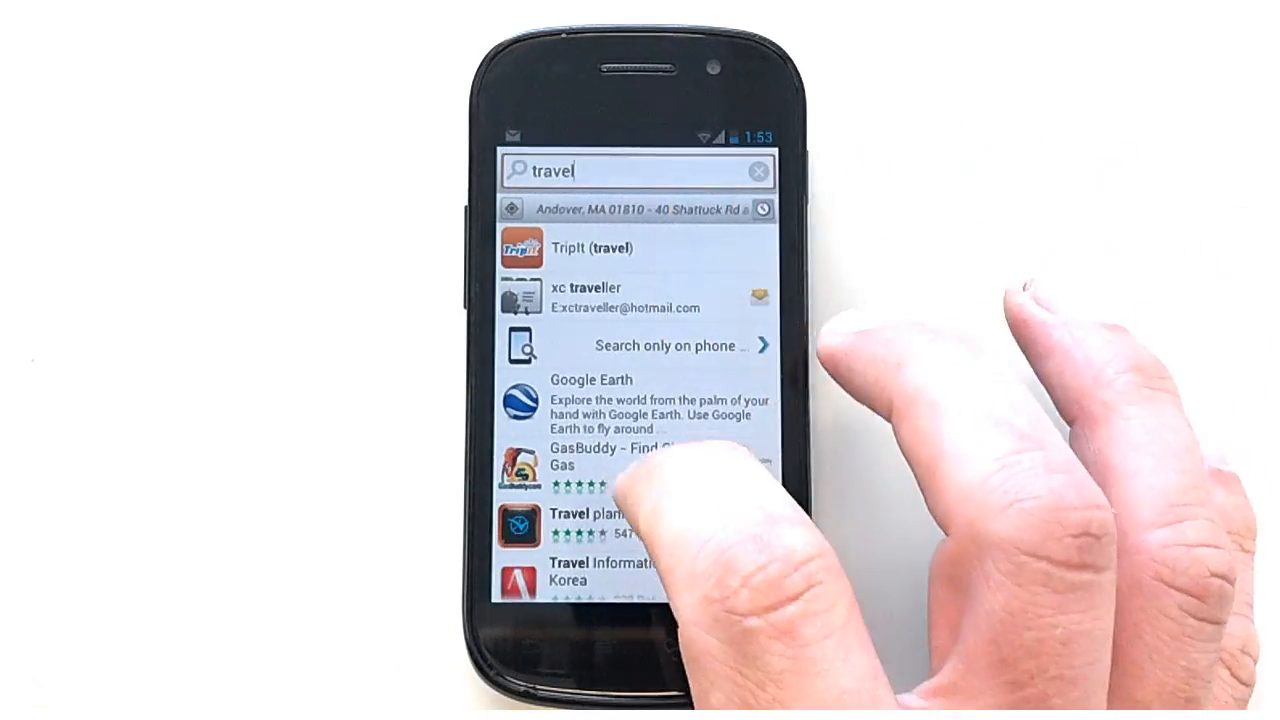
{"action": "scroll", "scroll_direction": "down", "scroll_amount": 3}
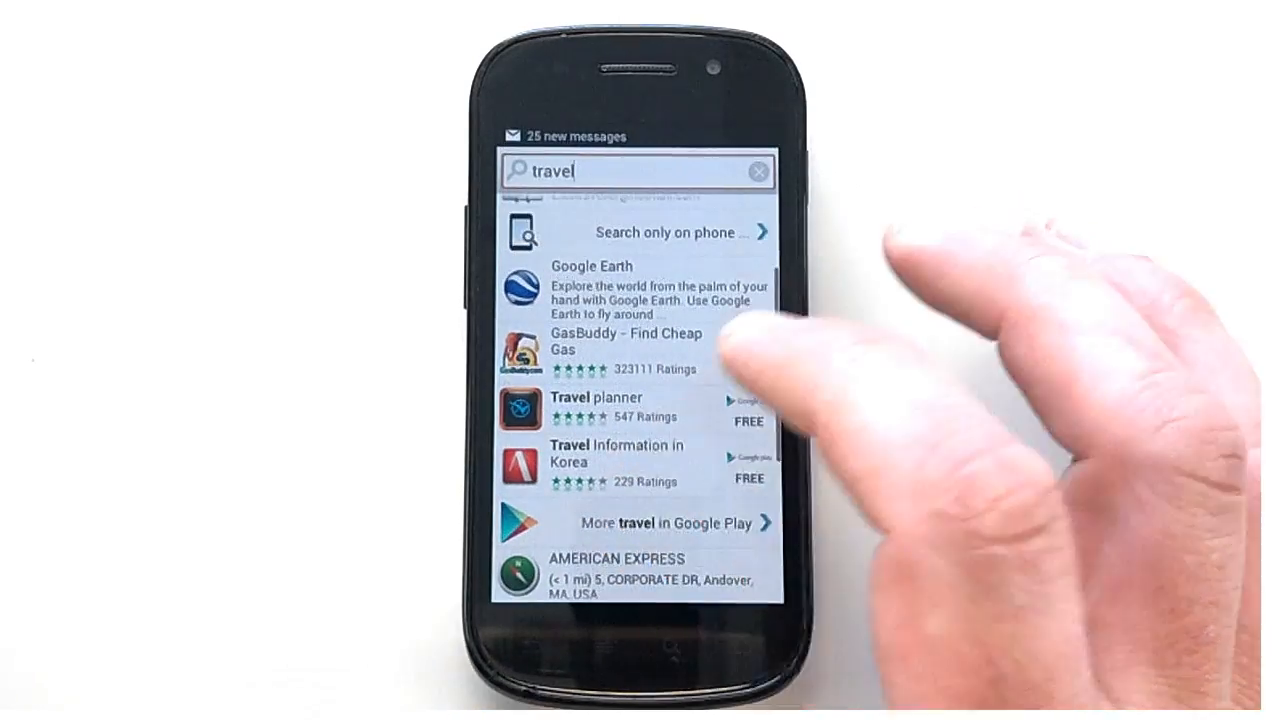
{"action": "left_click", "coordinate": [758, 172]}
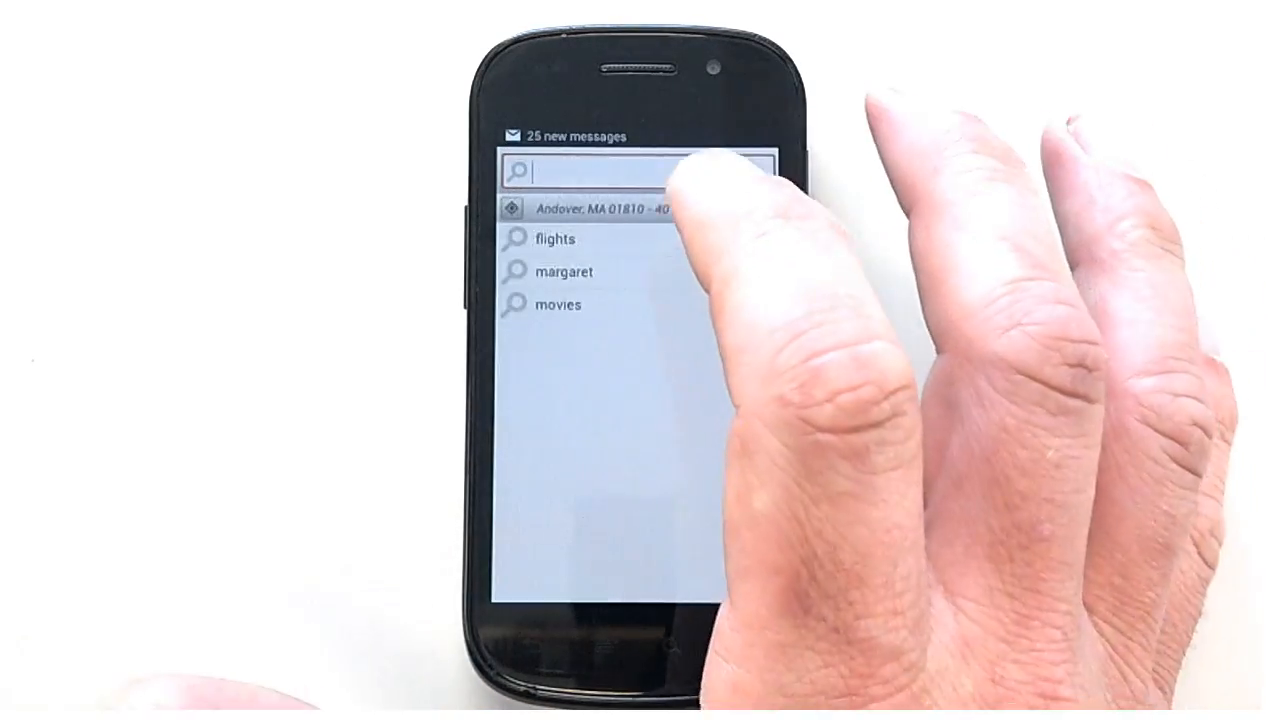
Search 'flights' to list Play Store apps like Skyscanner and KAYAK, then select the query text
{"action": "type", "text": "f"}
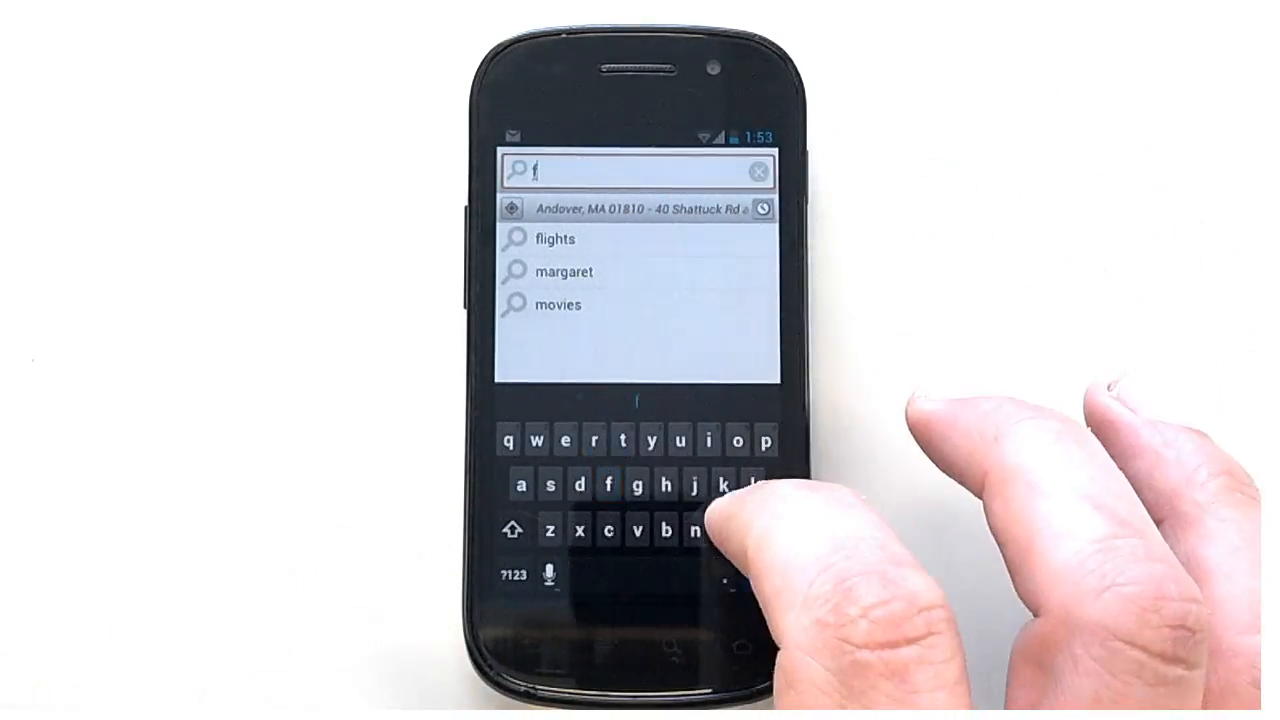
{"action": "type", "text": "light"}
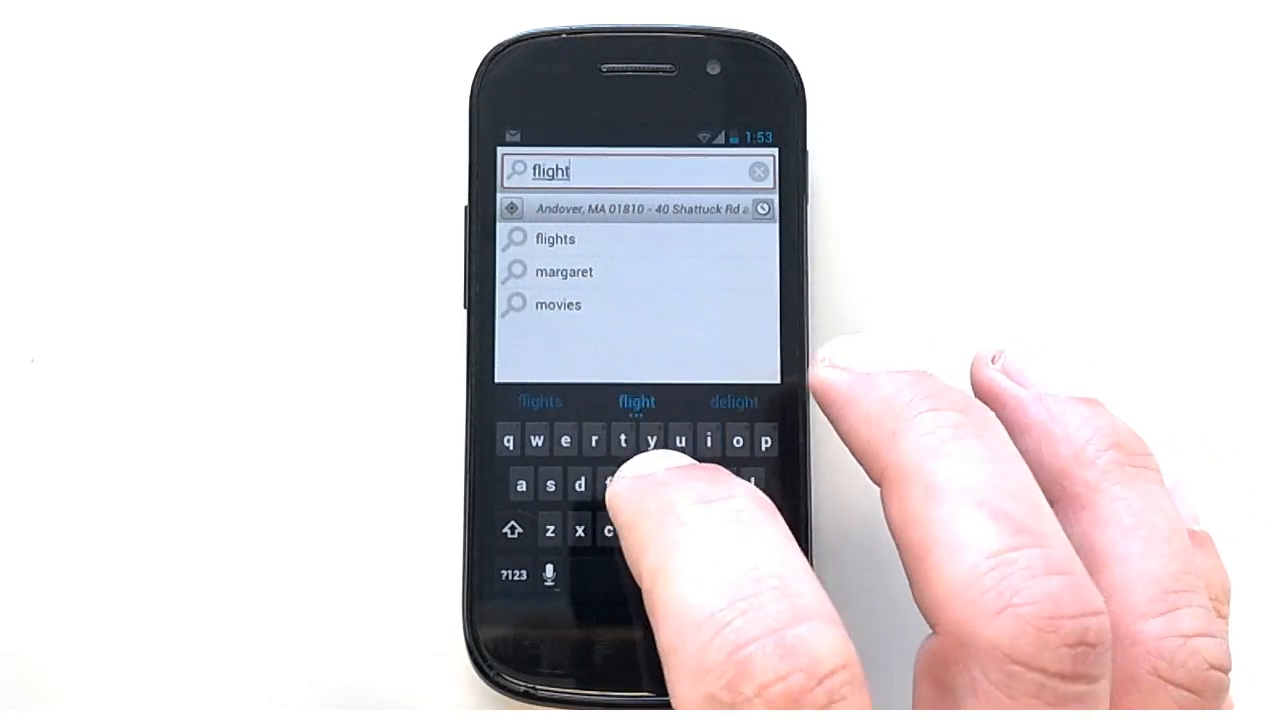
{"action": "type", "text": "s"}
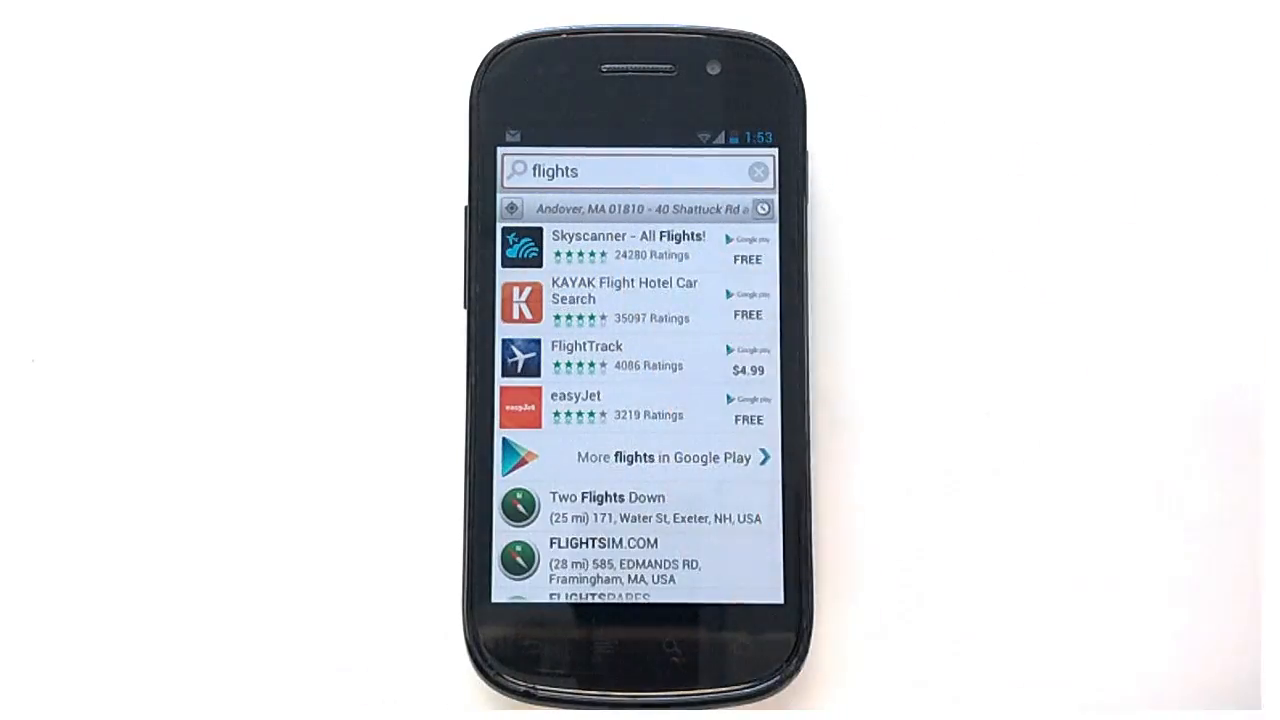
{"action": "left_click", "coordinate": [620, 300]}
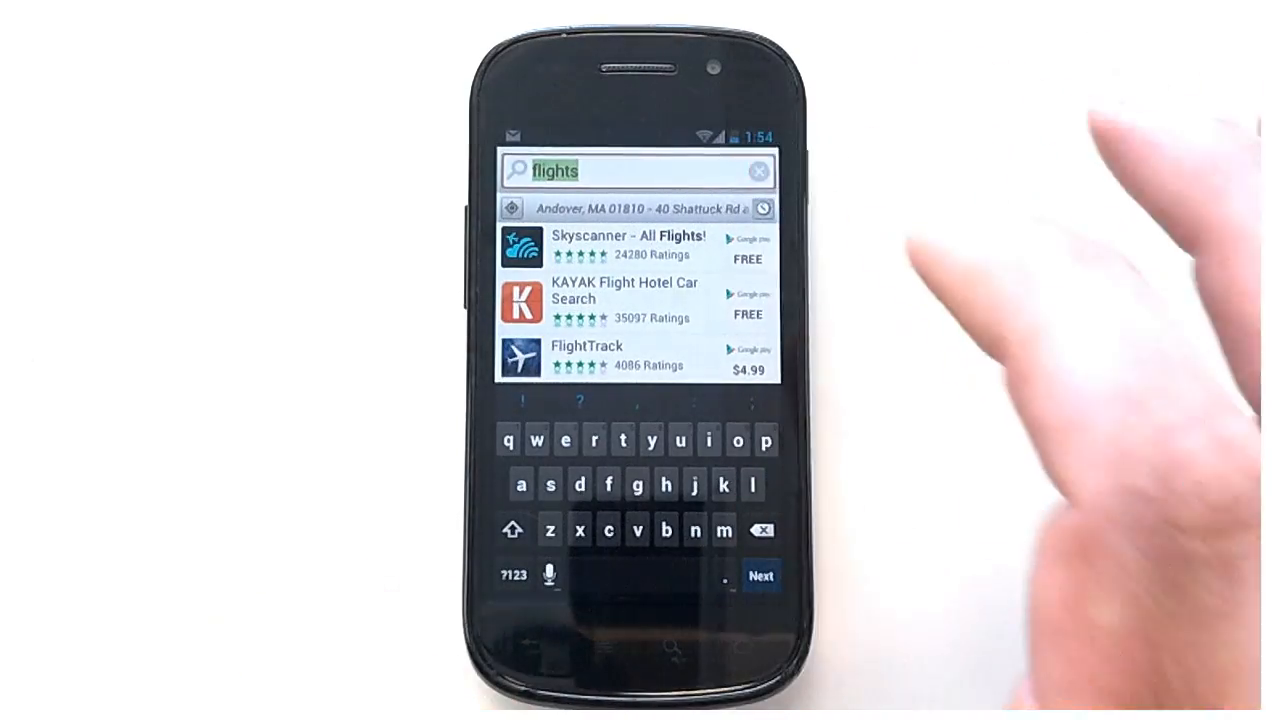
Search 'movies' and bring up call and map actions for the Showcase Lawrence theater
{"action": "left_click", "coordinate": [756, 172]}
{"action": "type", "text": "movies"}
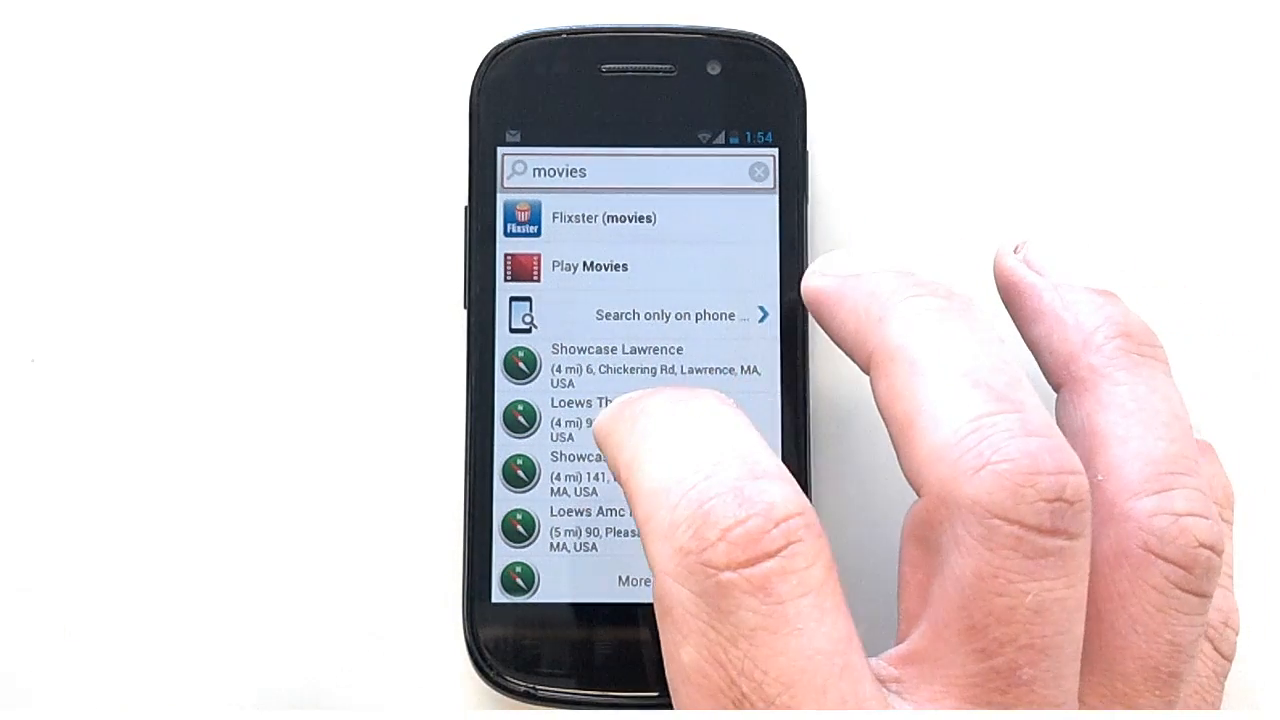
{"action": "left_click", "coordinate": [616, 364]}
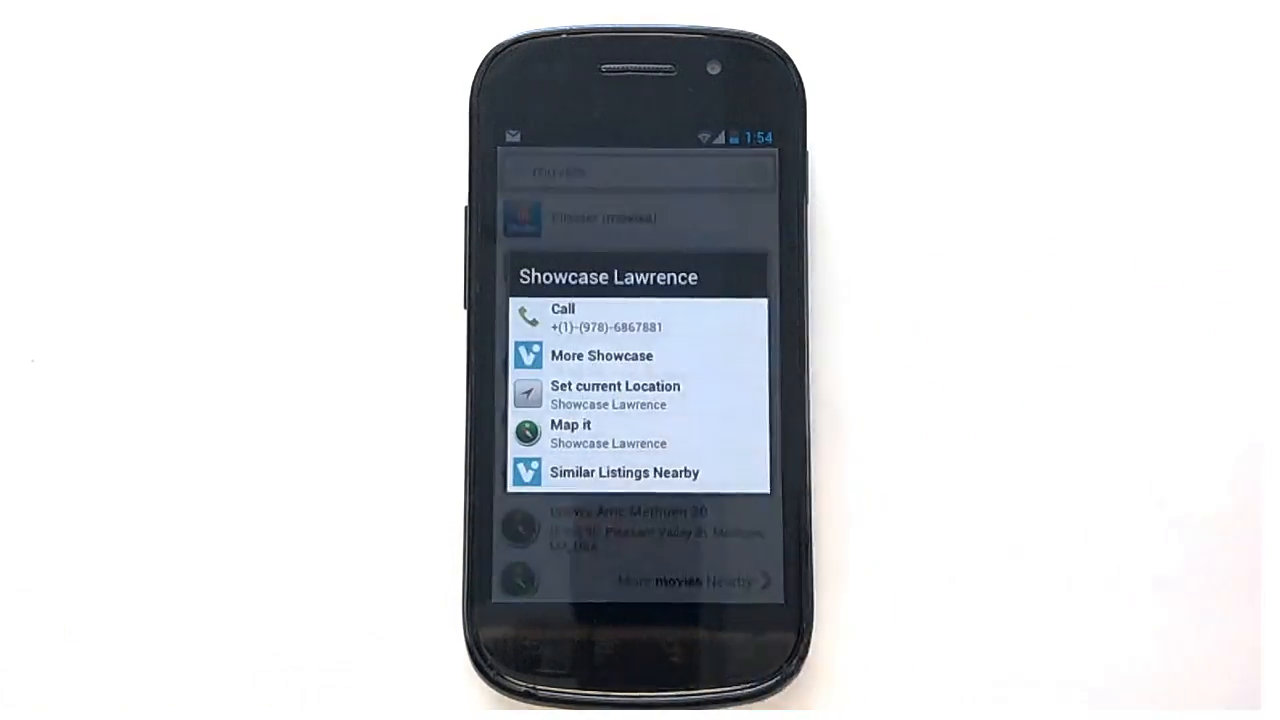